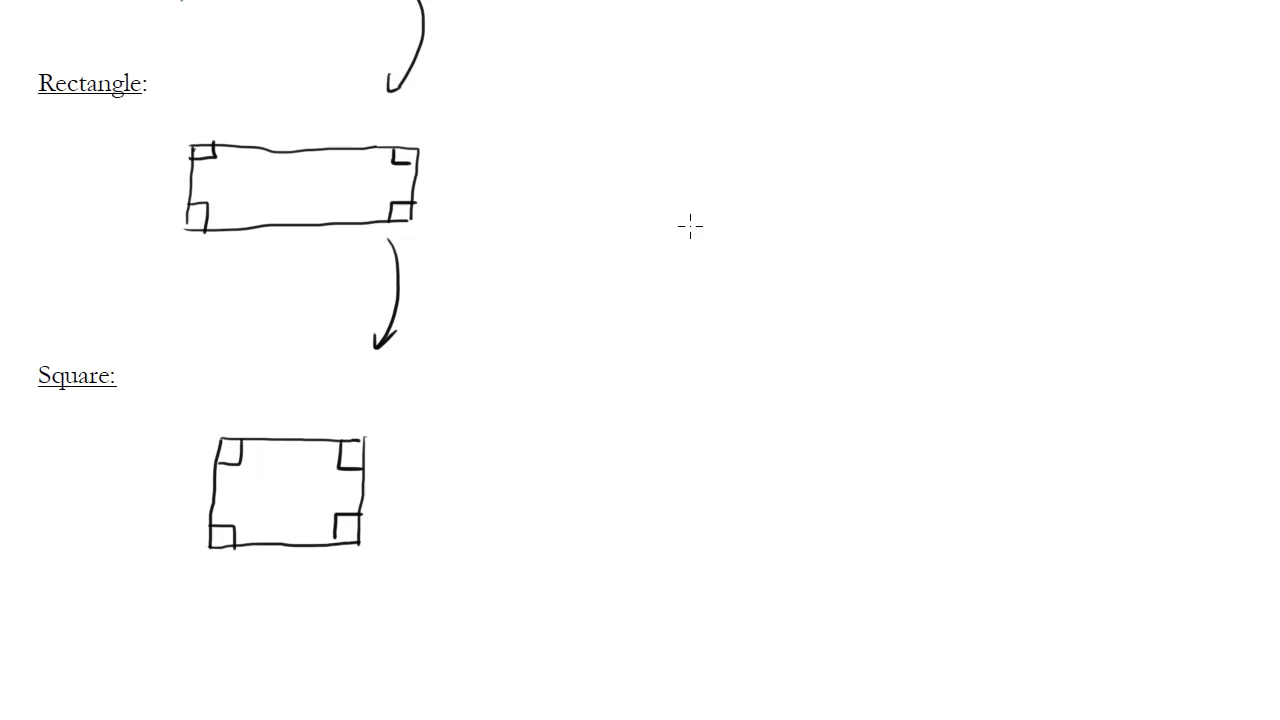
pyautogui.moveTo(697, 328)
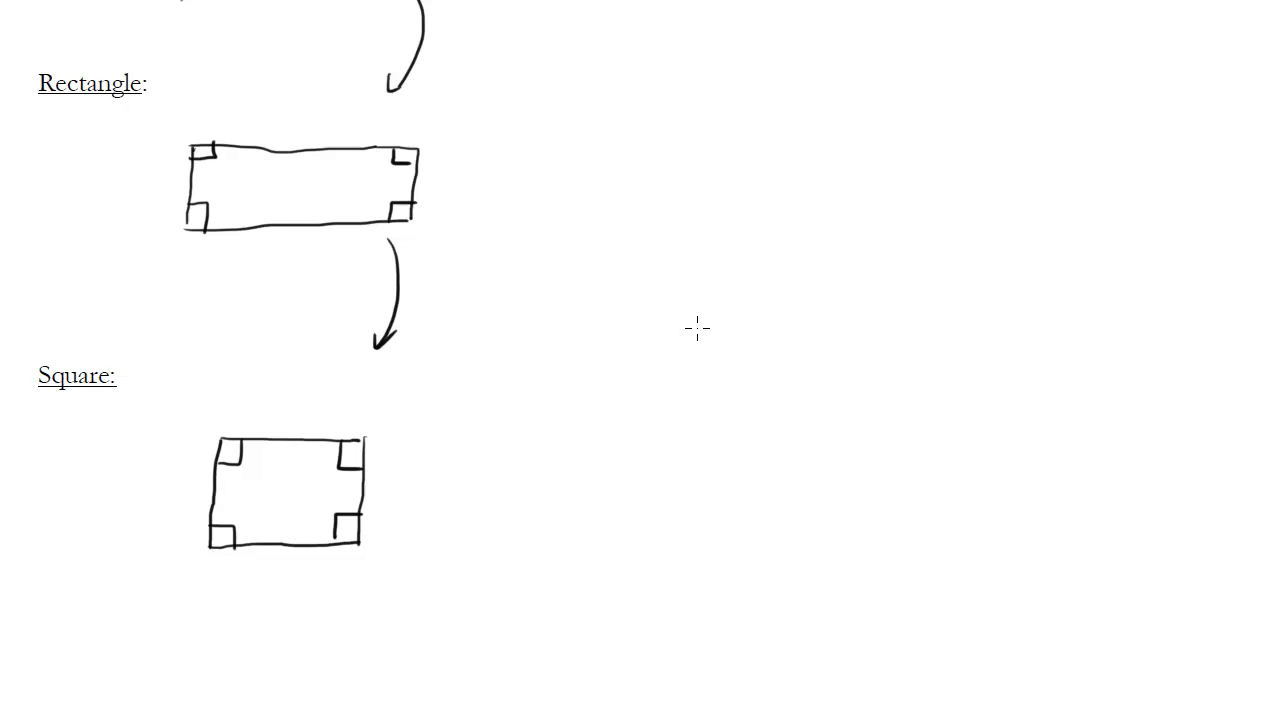